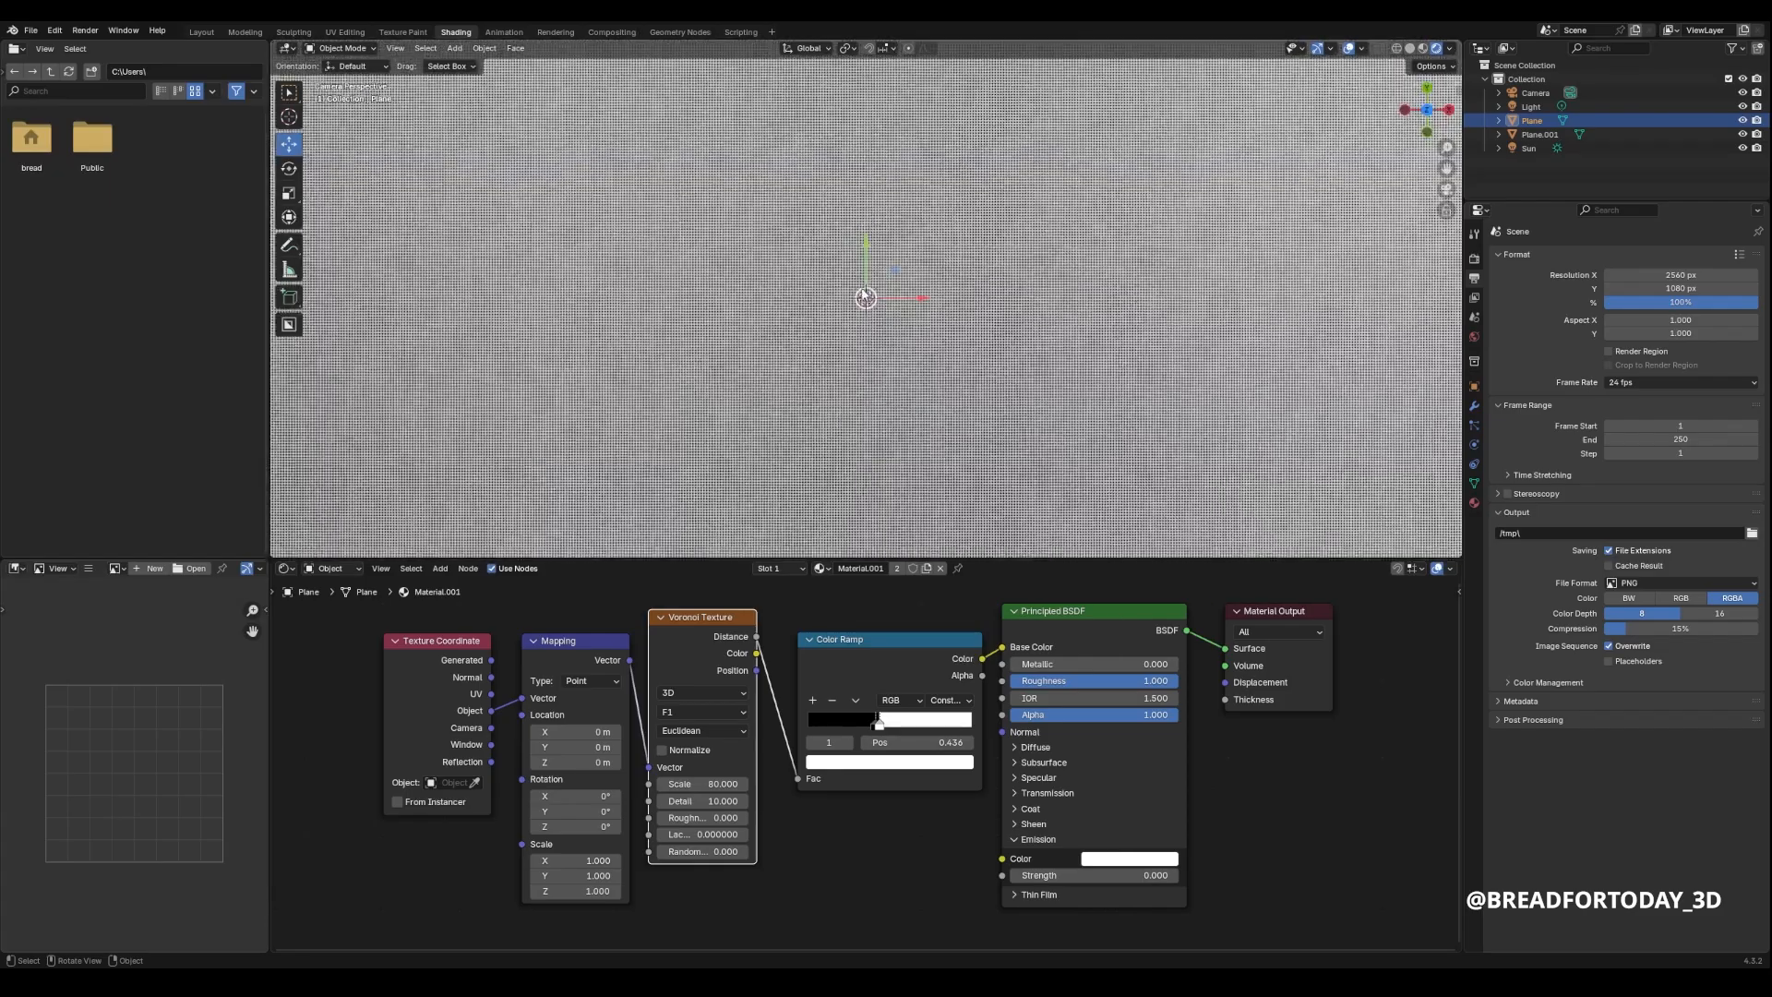
Set the render resolution to 5120×2160 and save the file
left_click(701, 783)
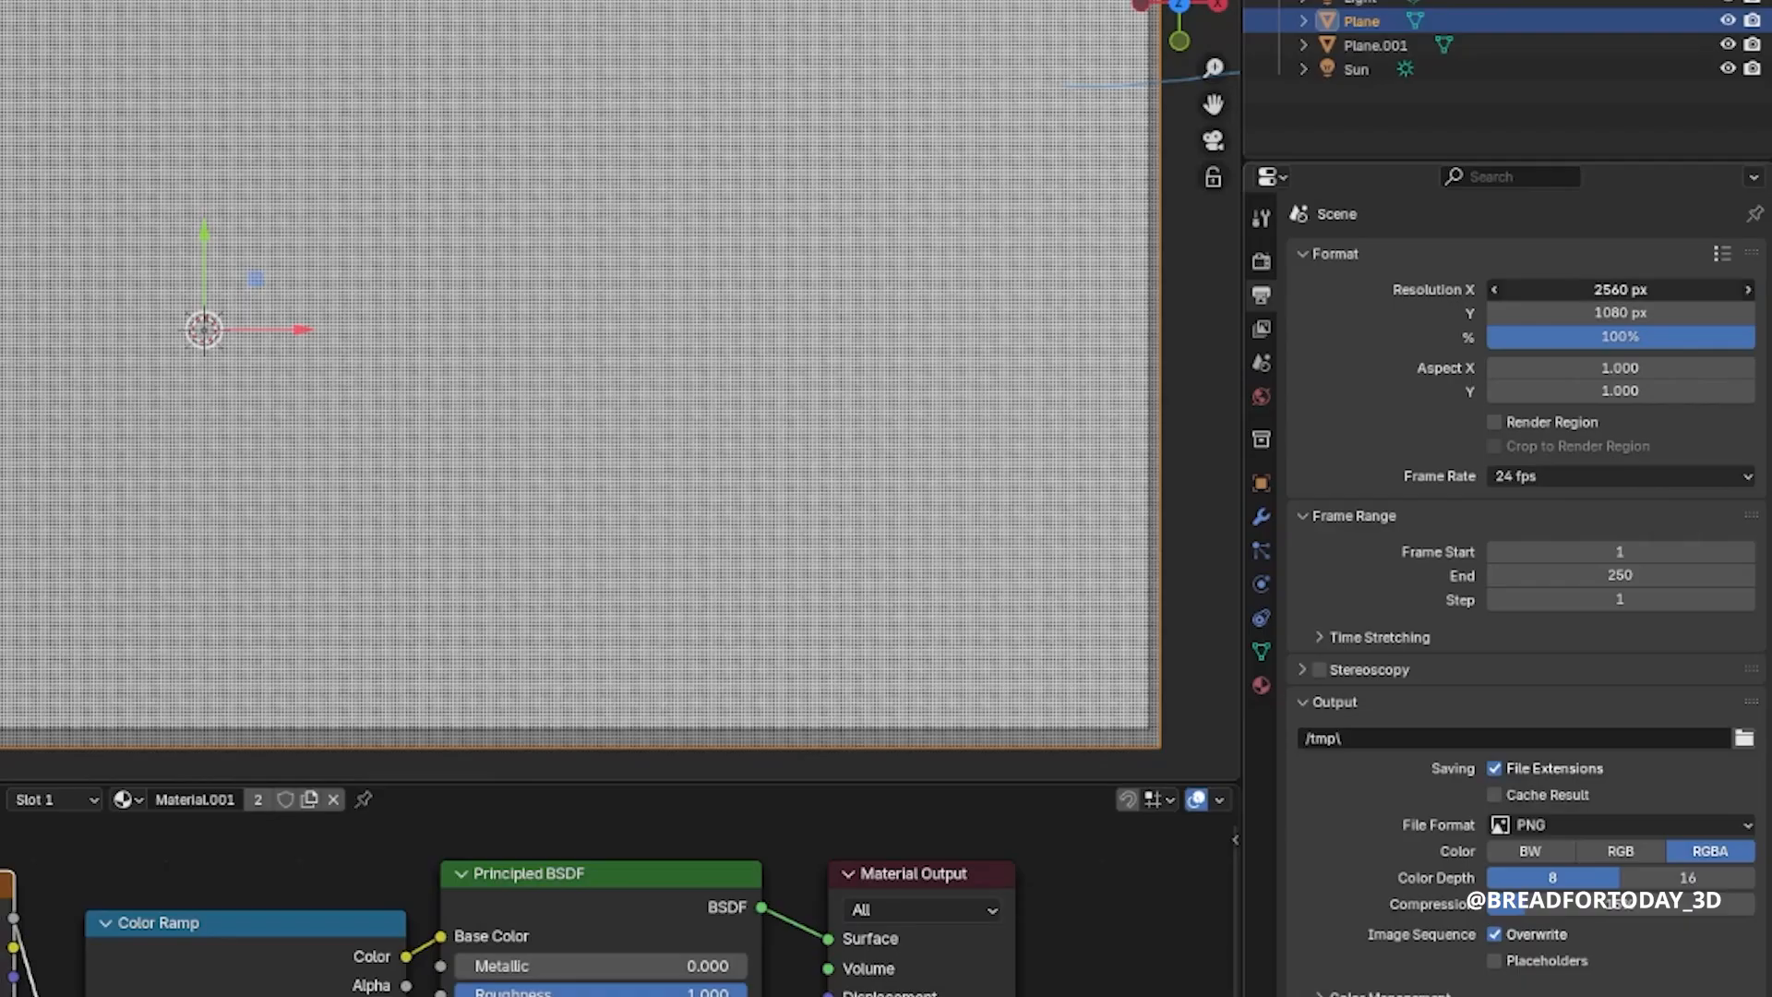
left_click(1618, 289)
type("5120")
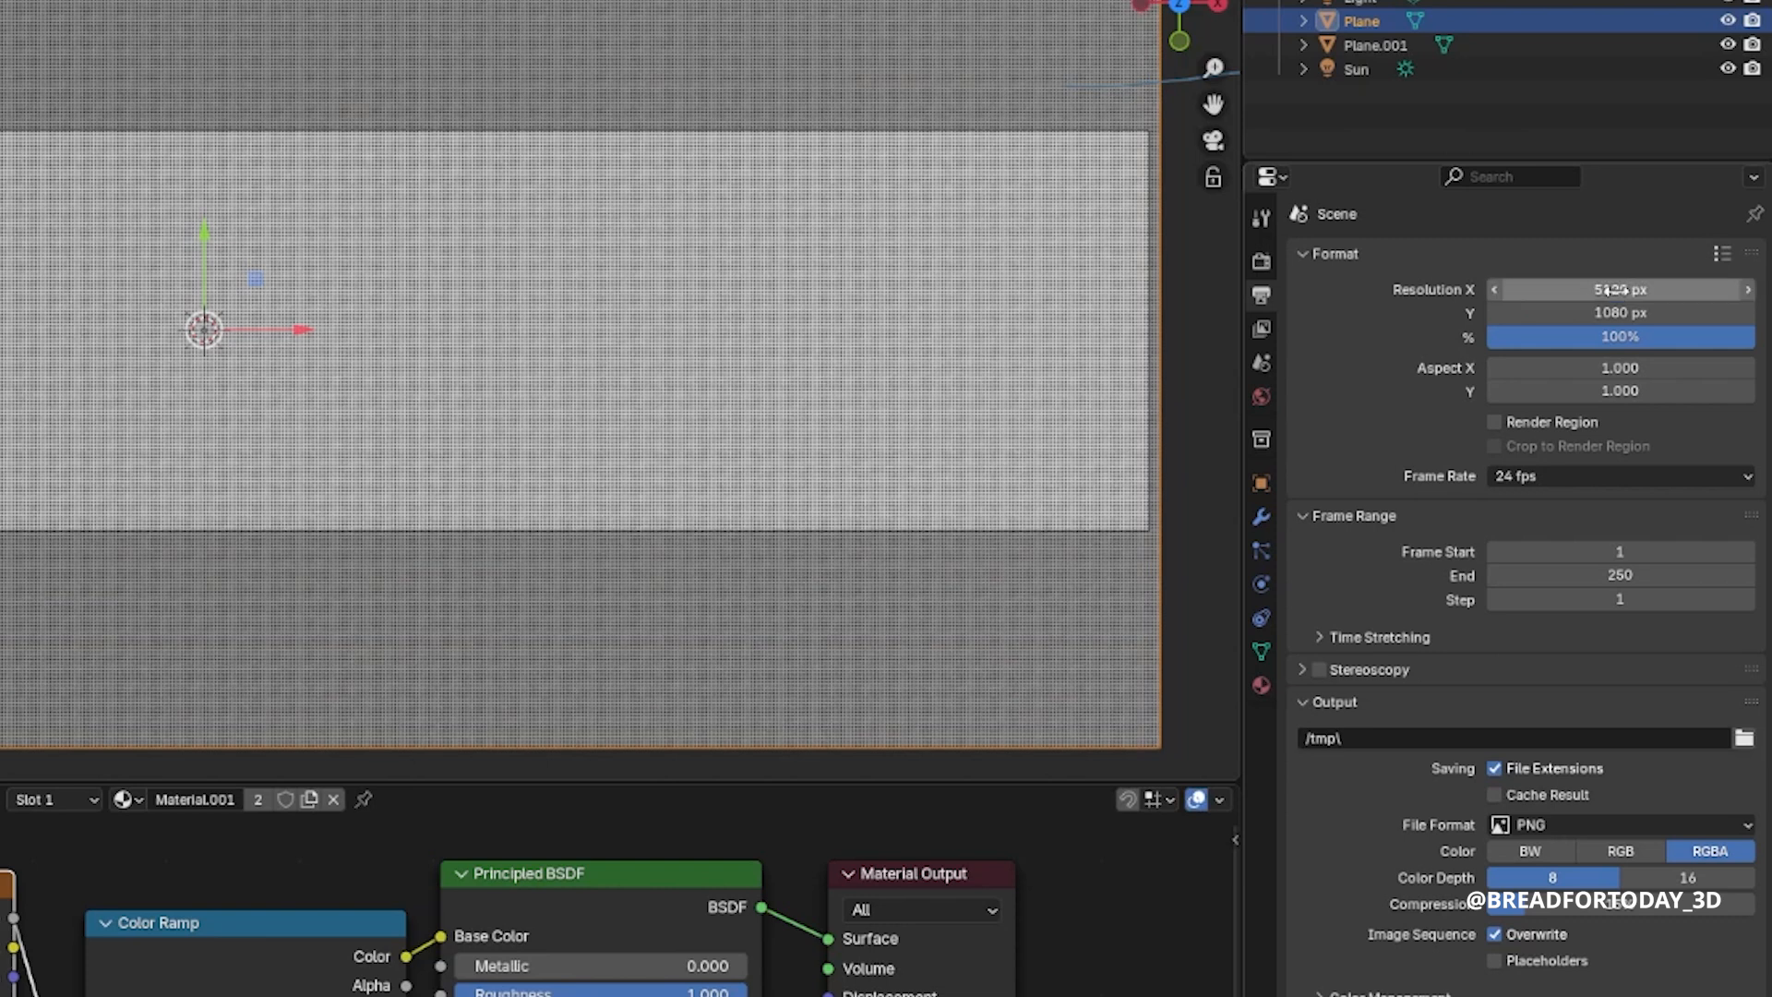
left_click(1619, 313)
type("2160")
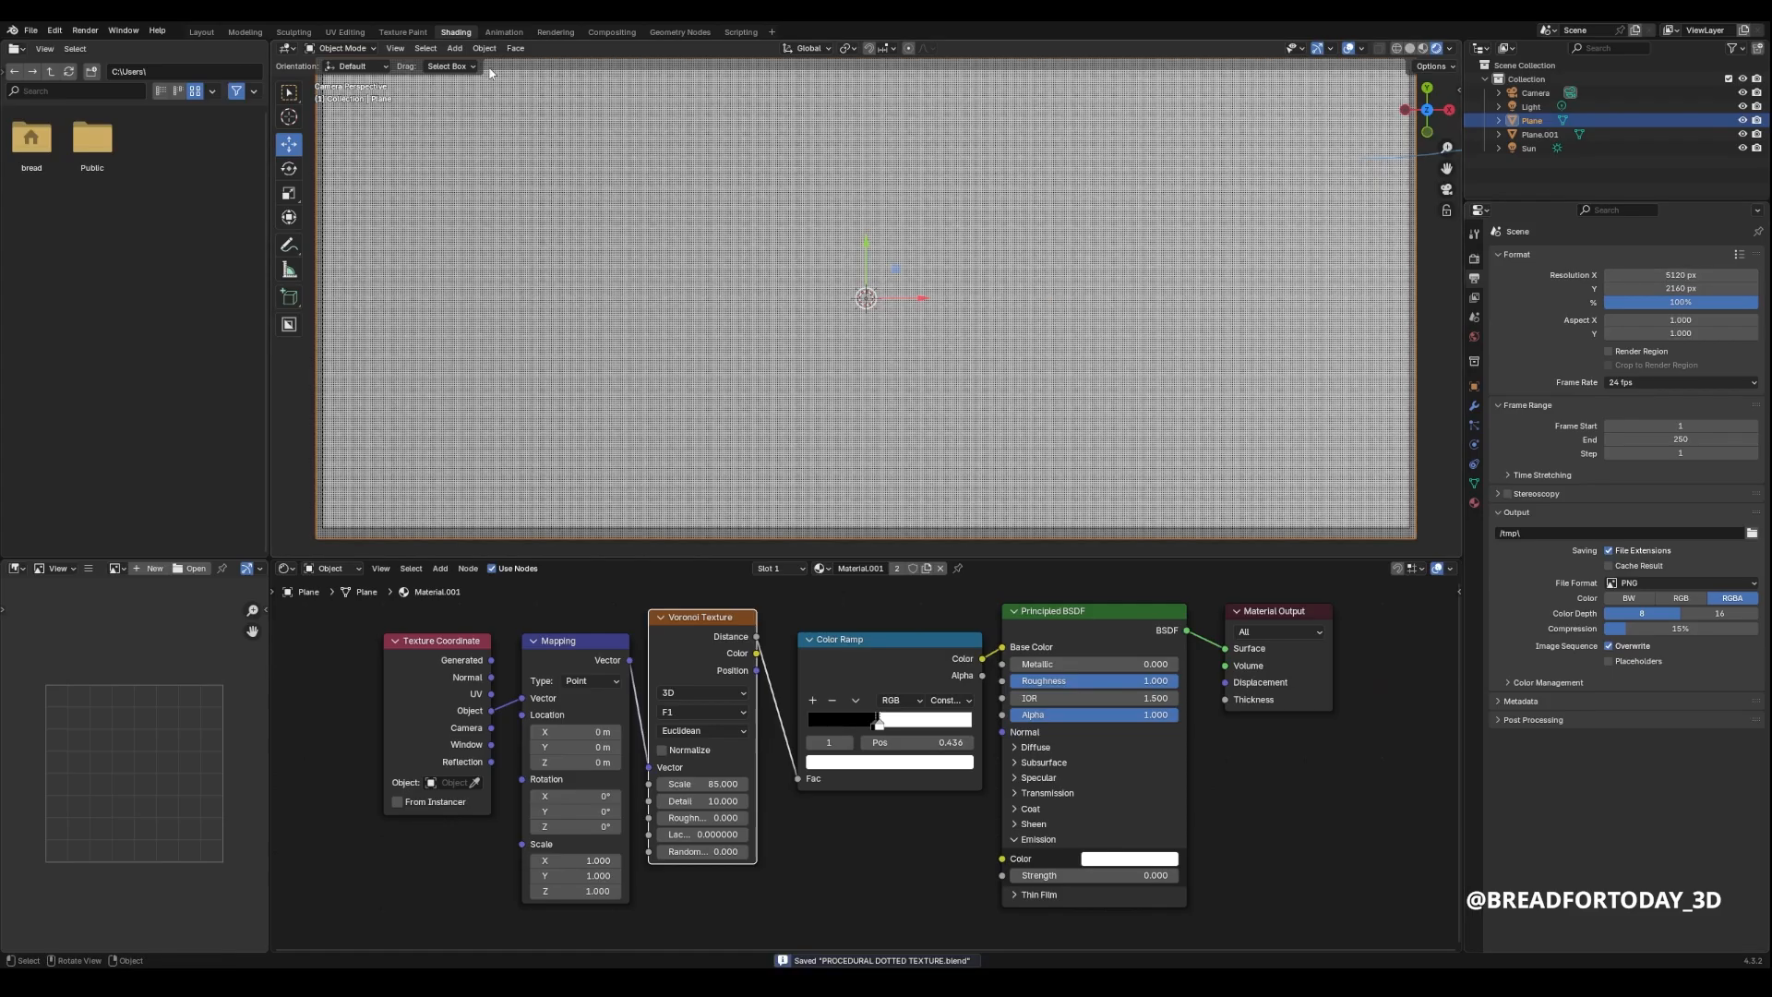
left_click(83, 32)
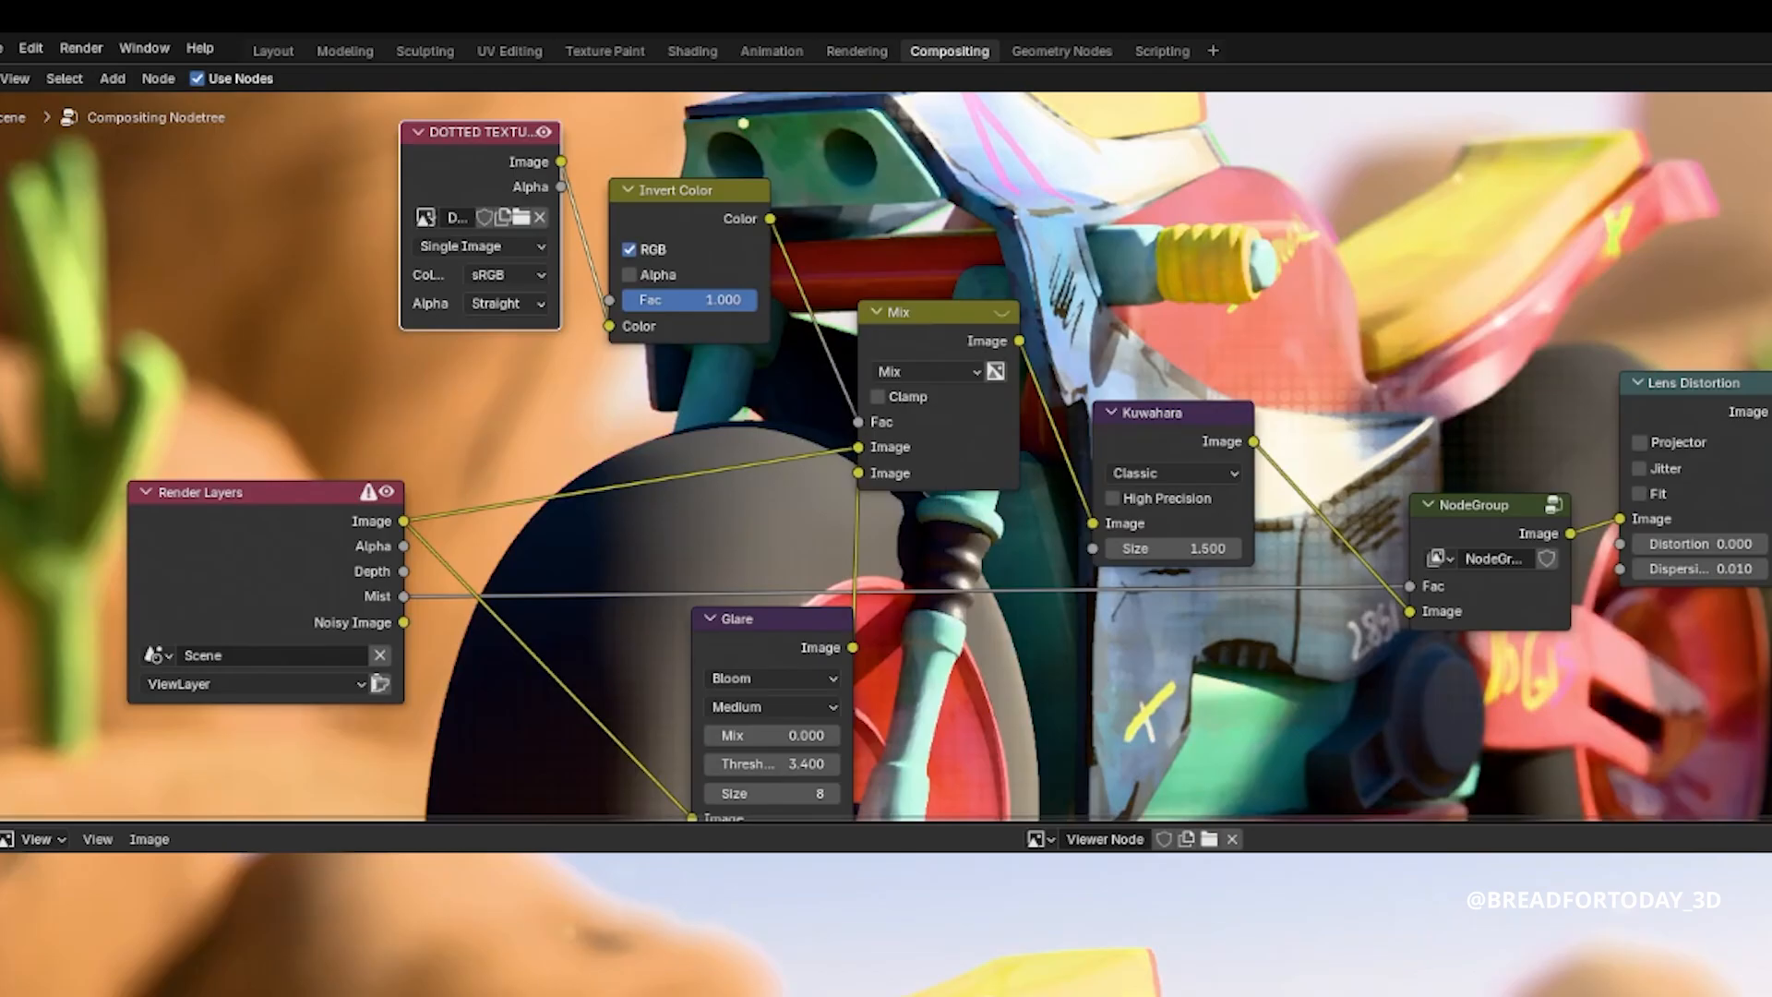
mouse_move(1585, 917)
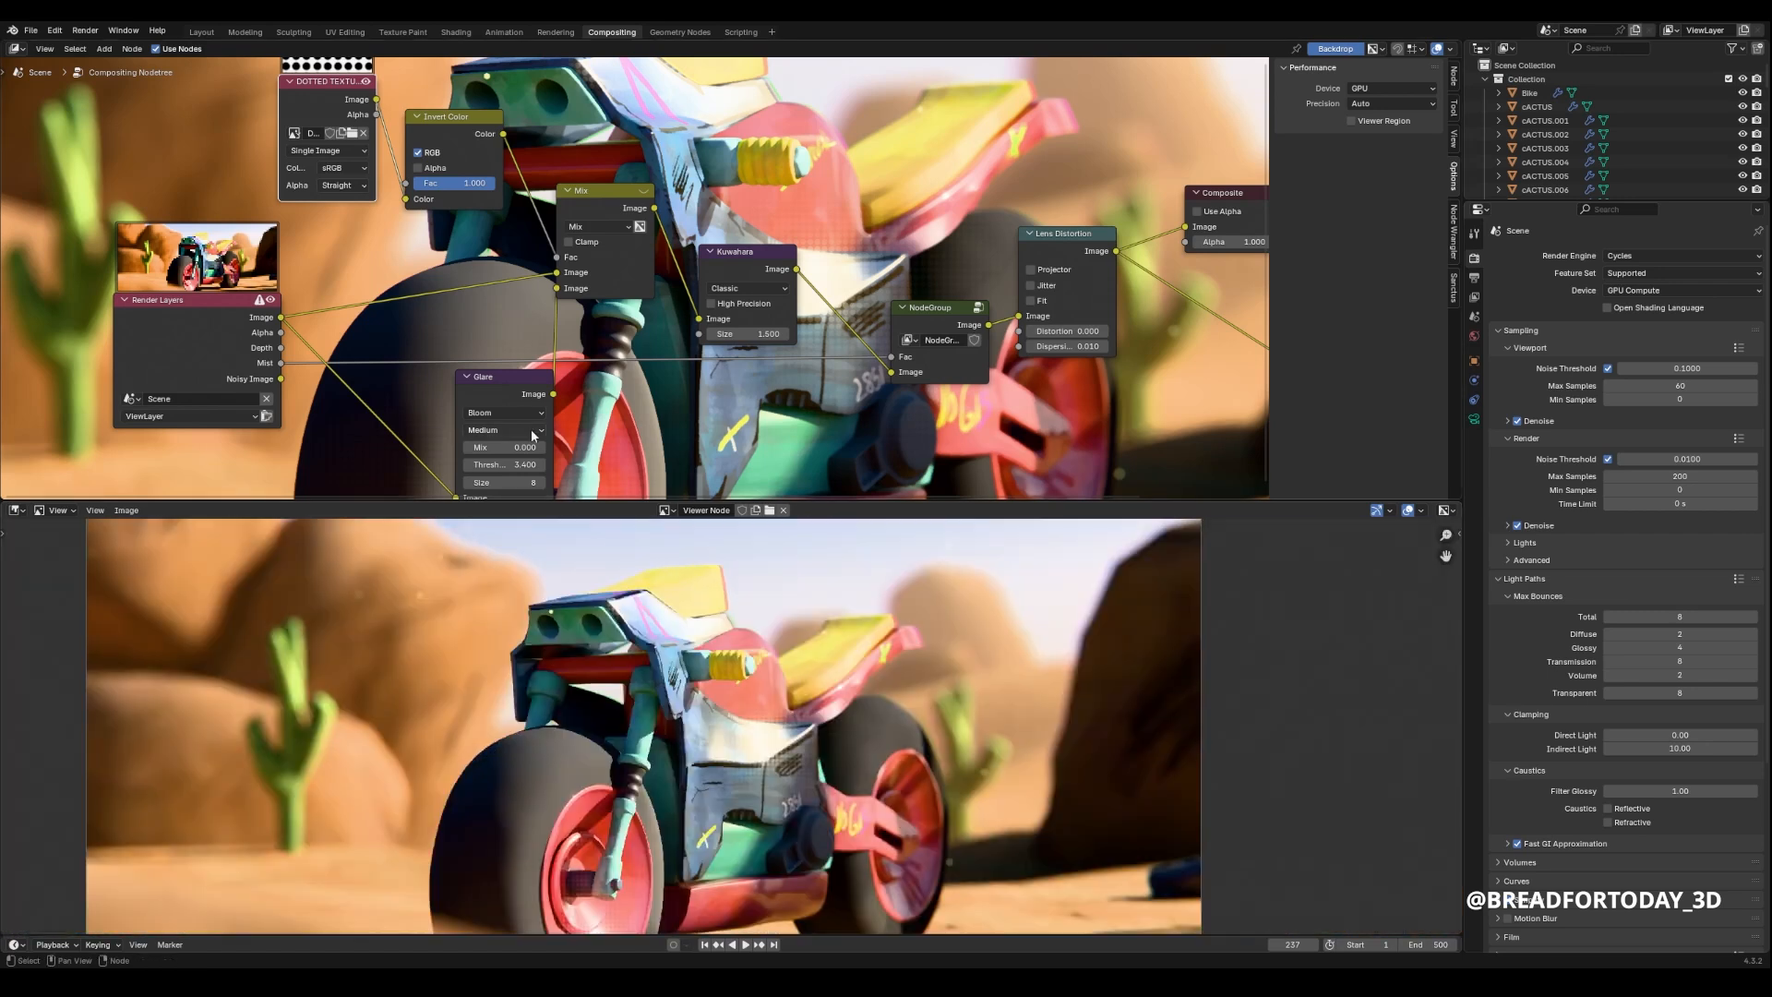
Lower the Glare node threshold from 3.4 to 2.5
left_click(504, 463)
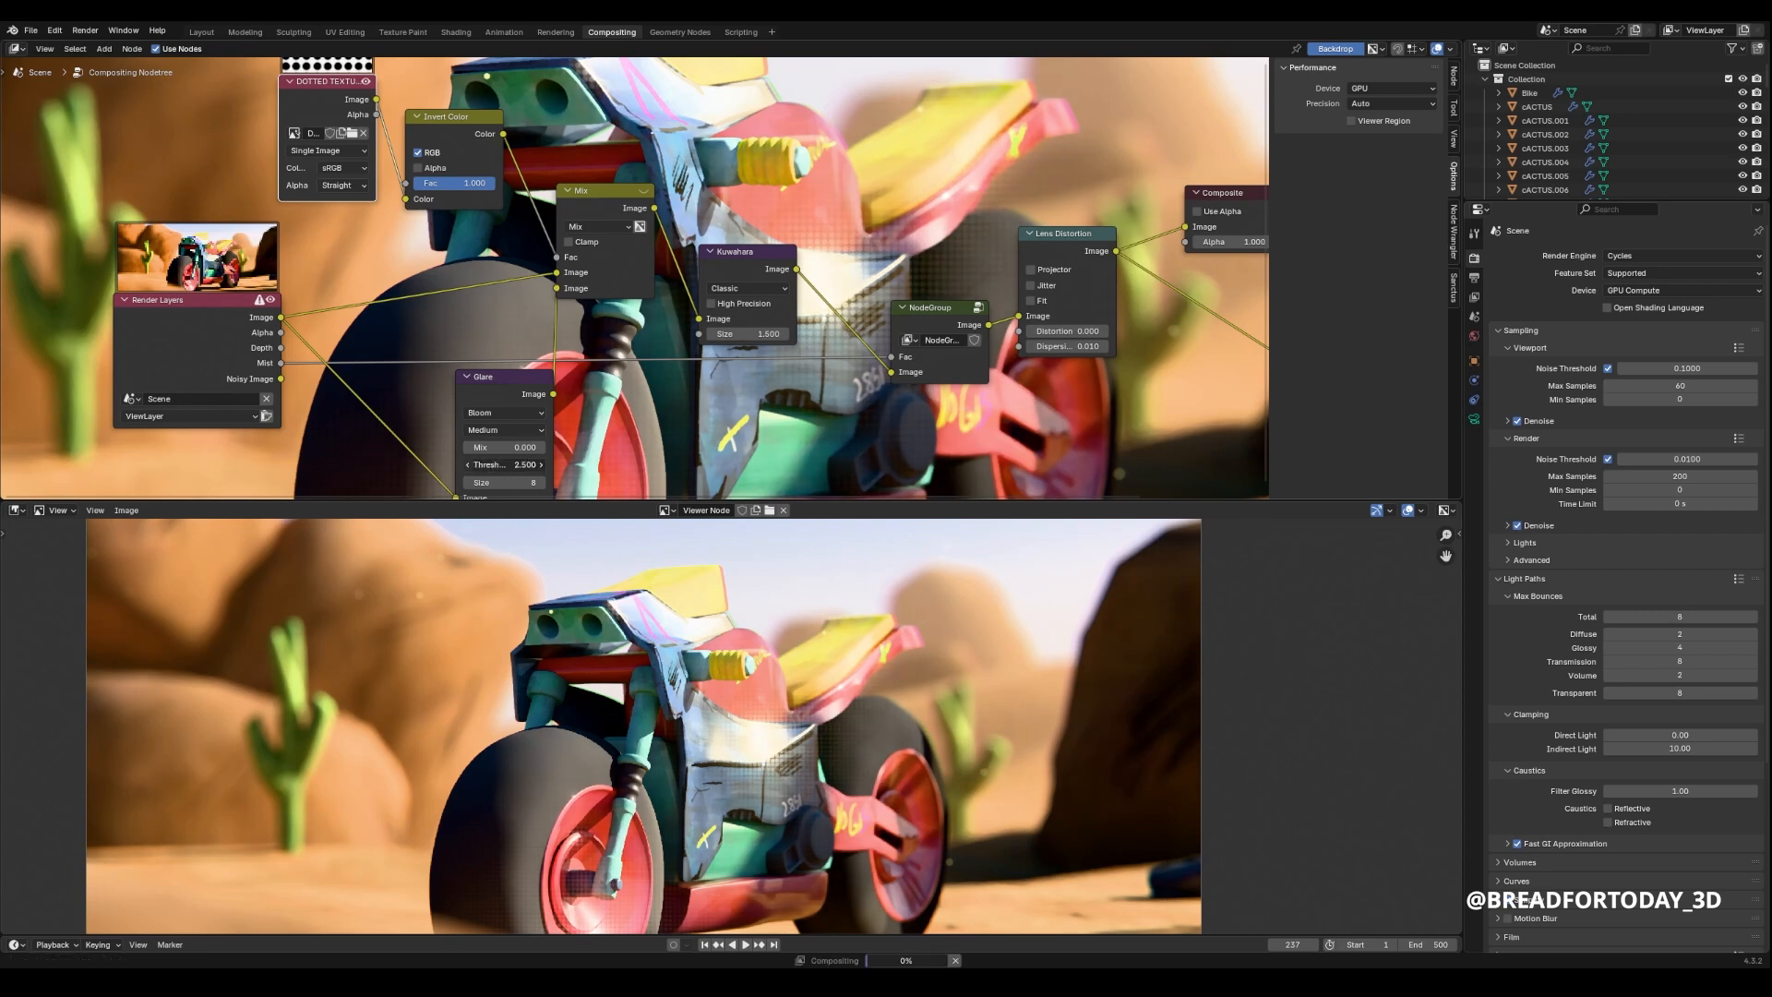
mouse_move(502, 465)
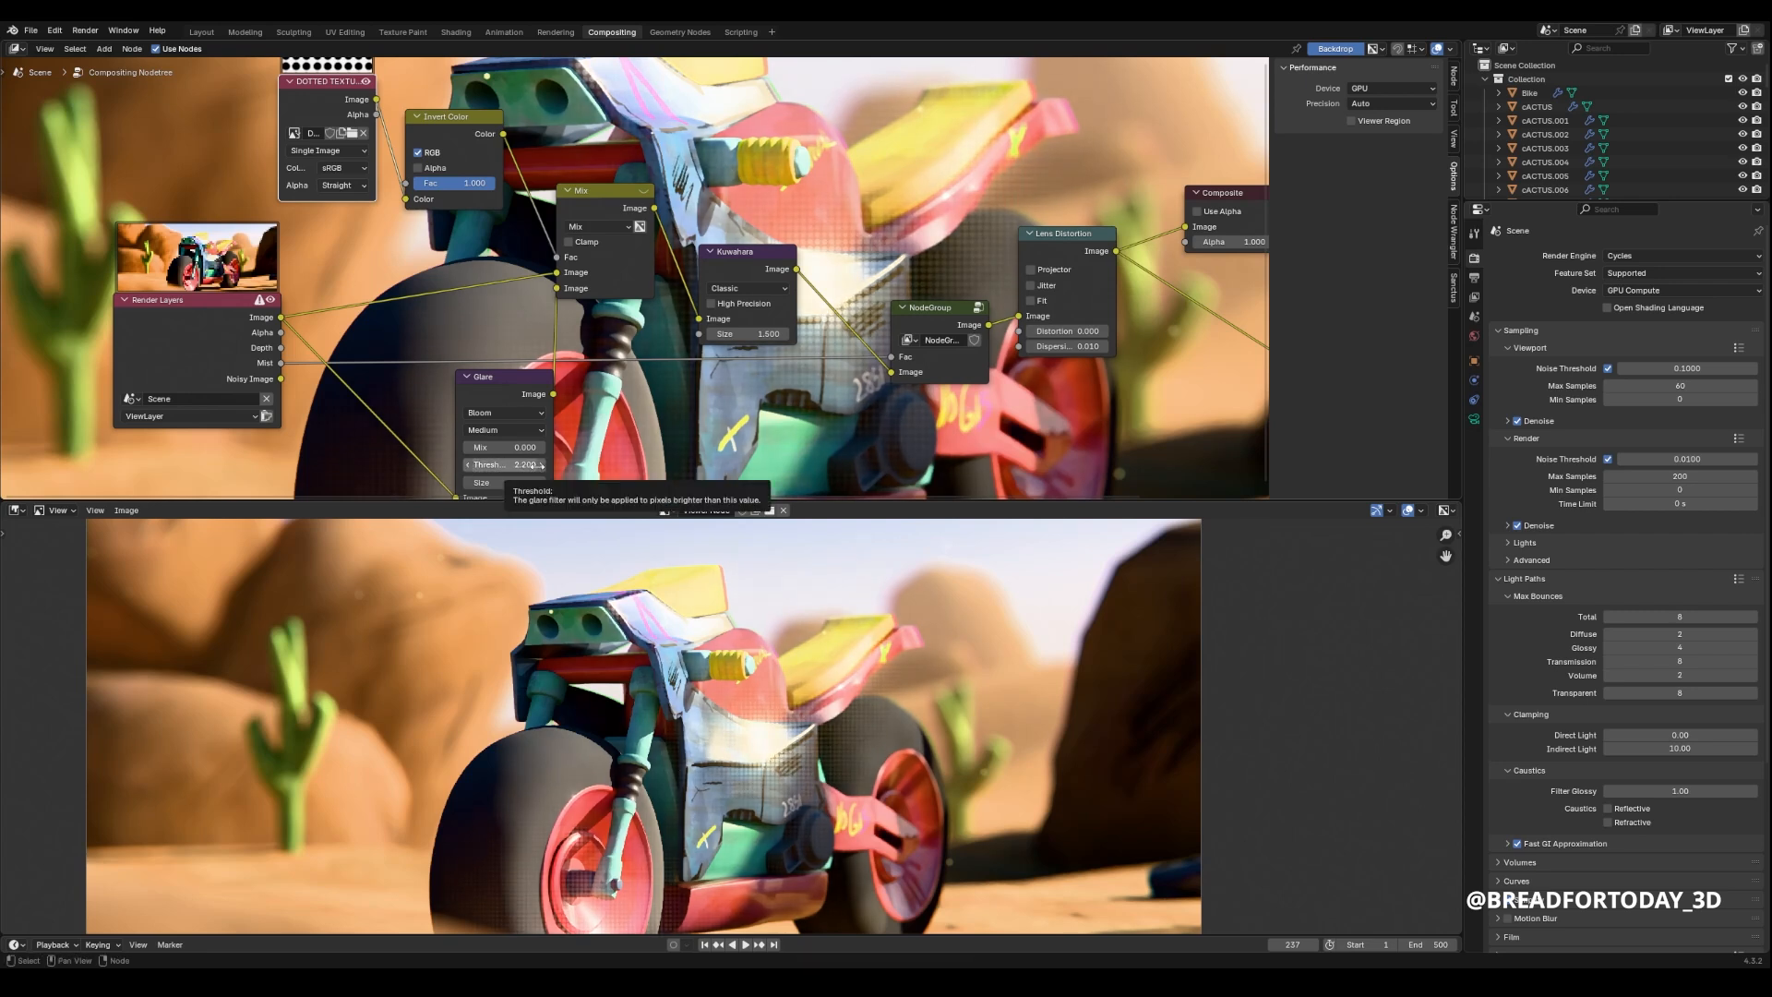